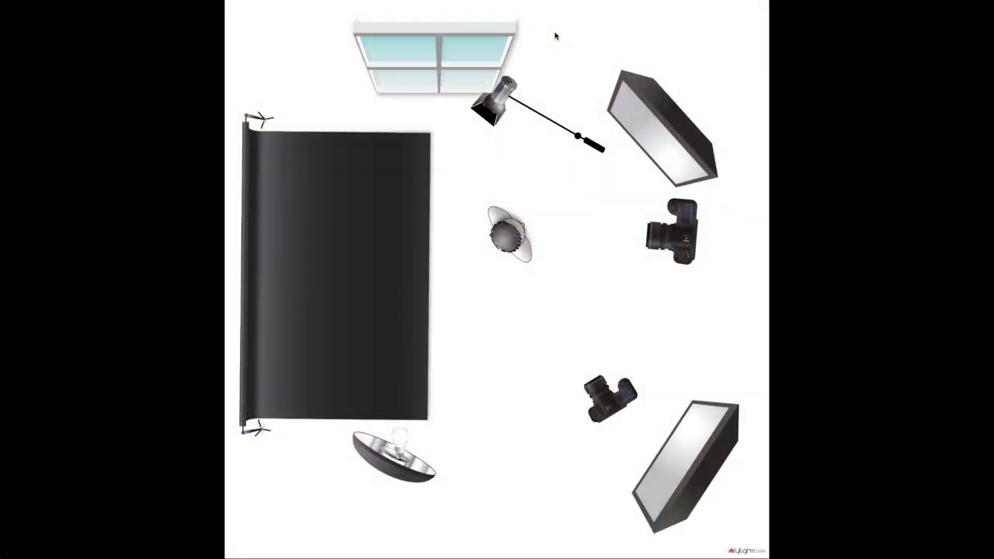
mouse_move(627, 152)
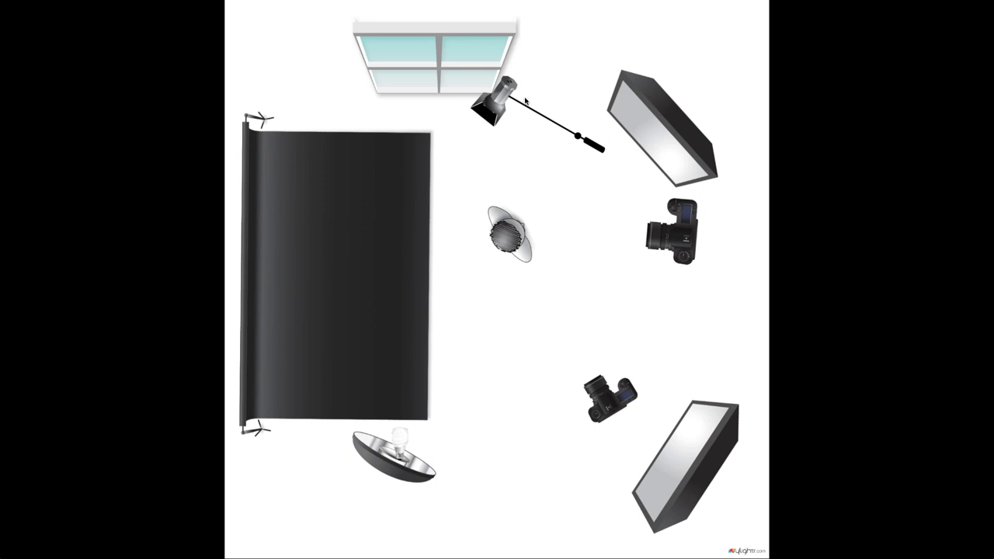
mouse_move(285, 192)
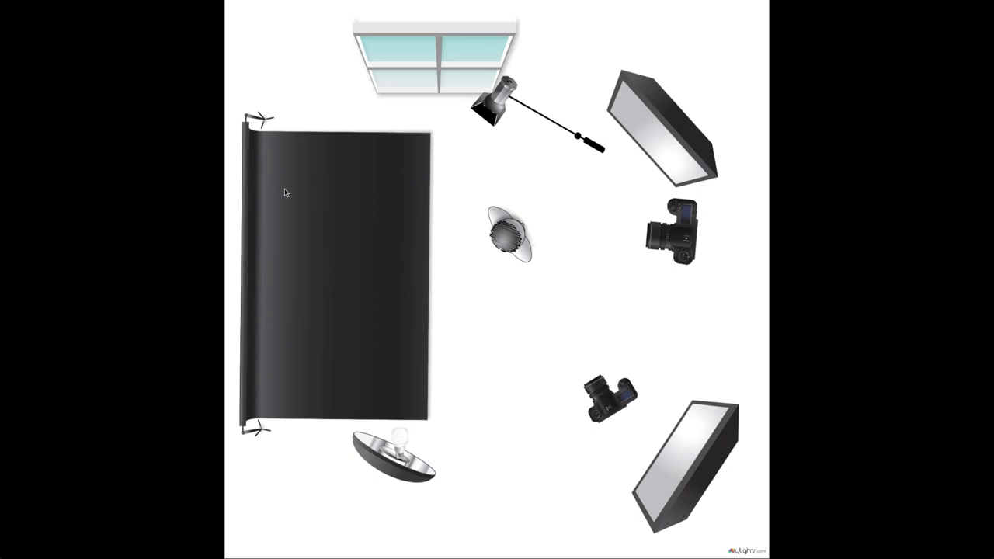
mouse_move(527, 280)
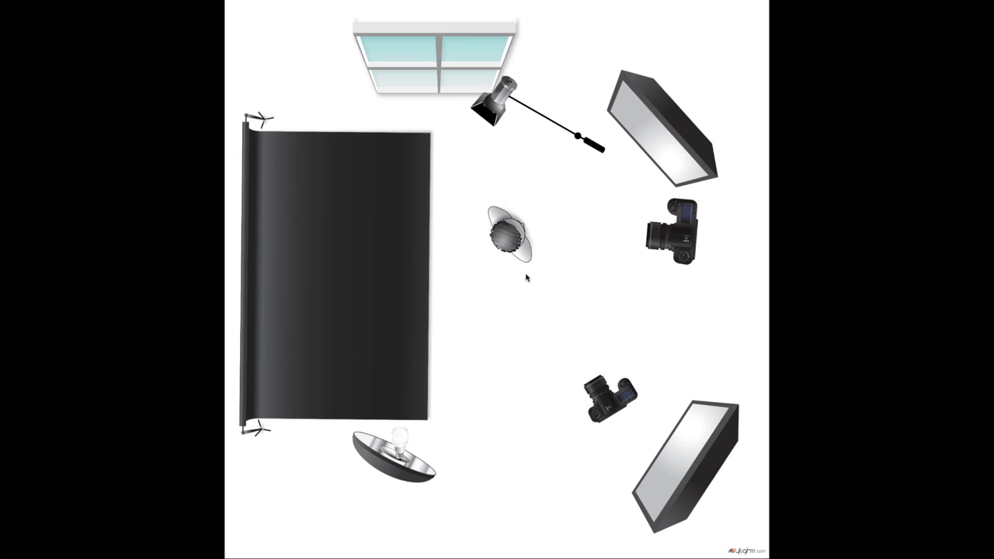
mouse_move(648, 149)
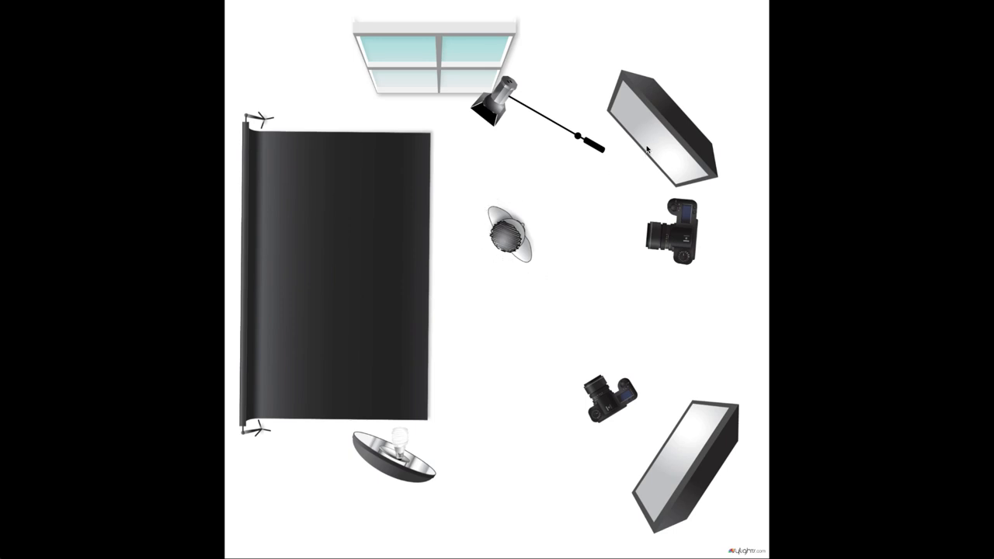
mouse_move(672, 118)
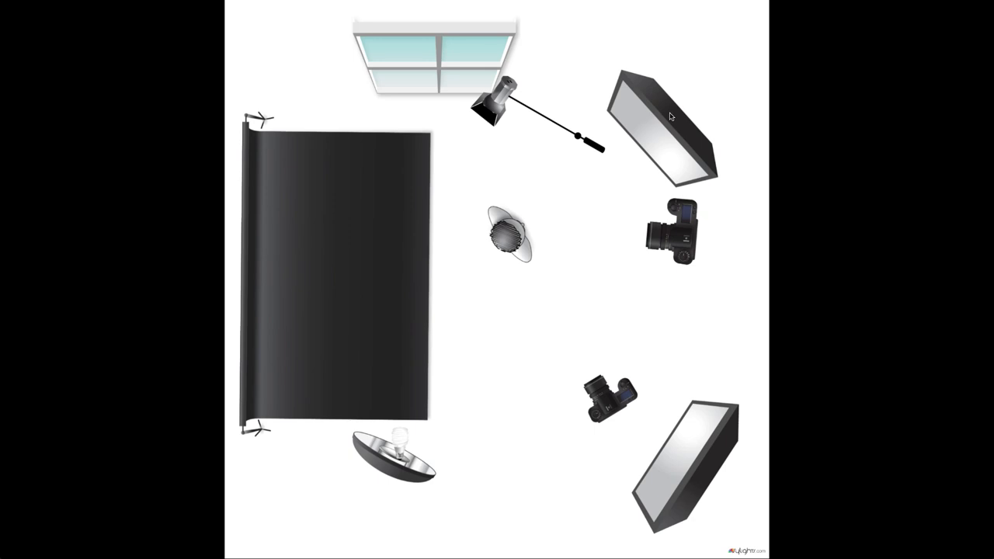
mouse_move(699, 469)
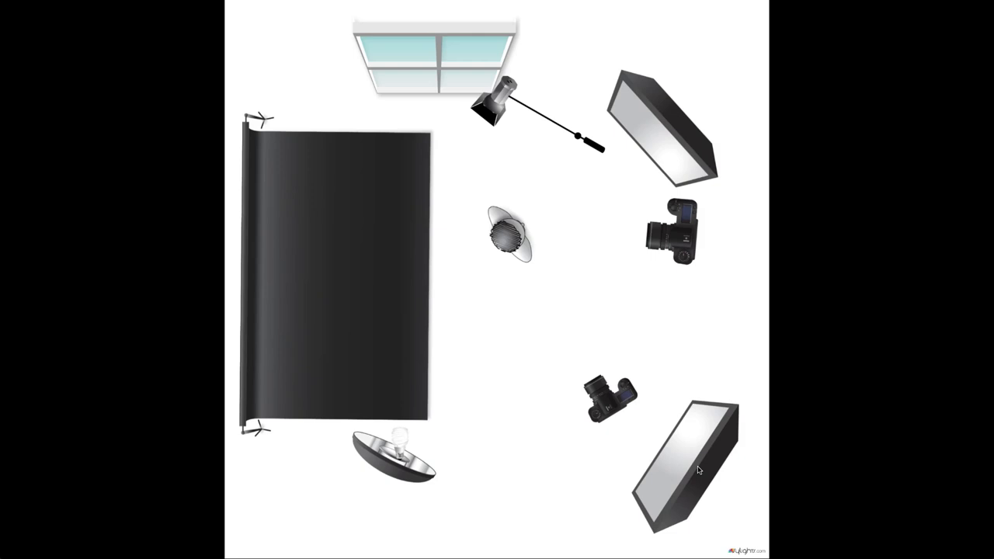
mouse_move(677, 157)
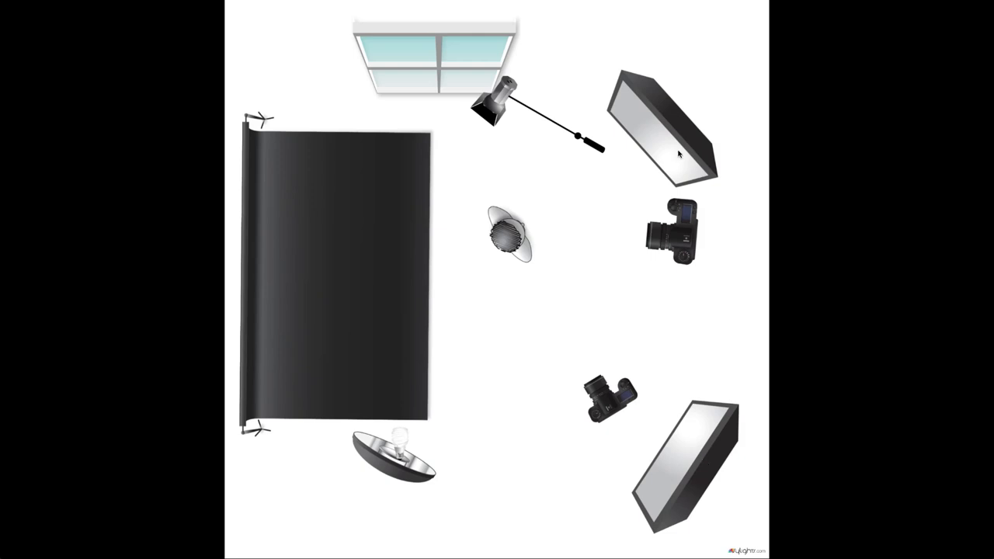
mouse_move(671, 143)
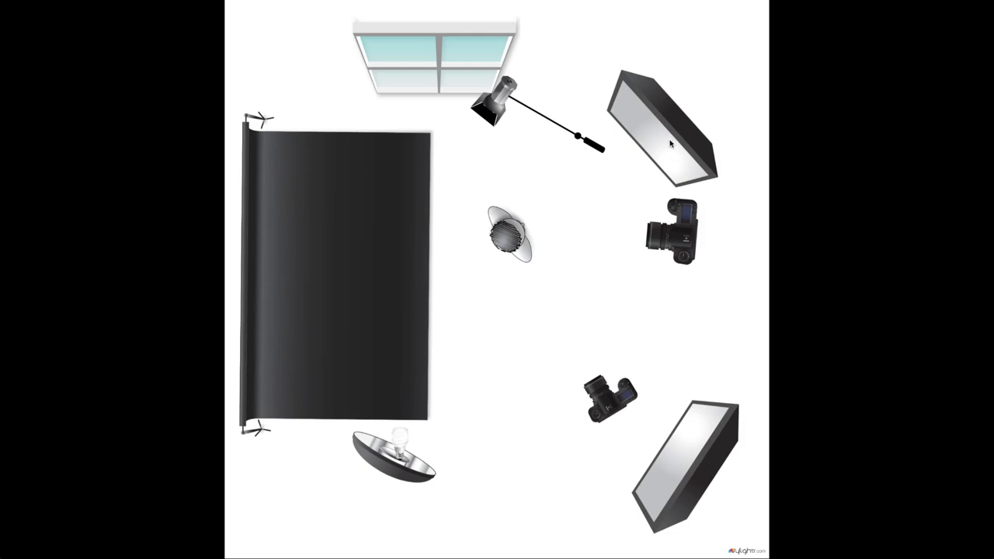
mouse_move(573, 171)
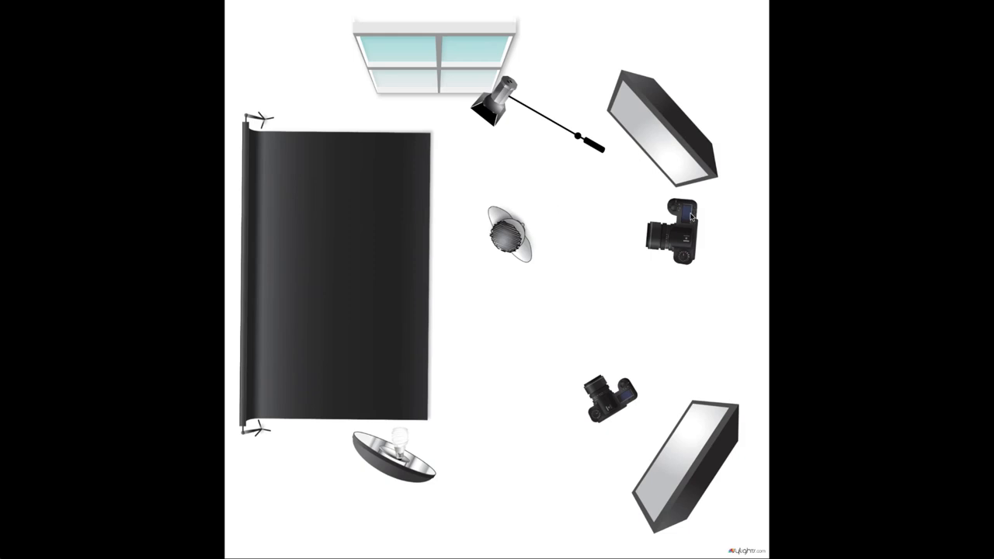
mouse_move(683, 230)
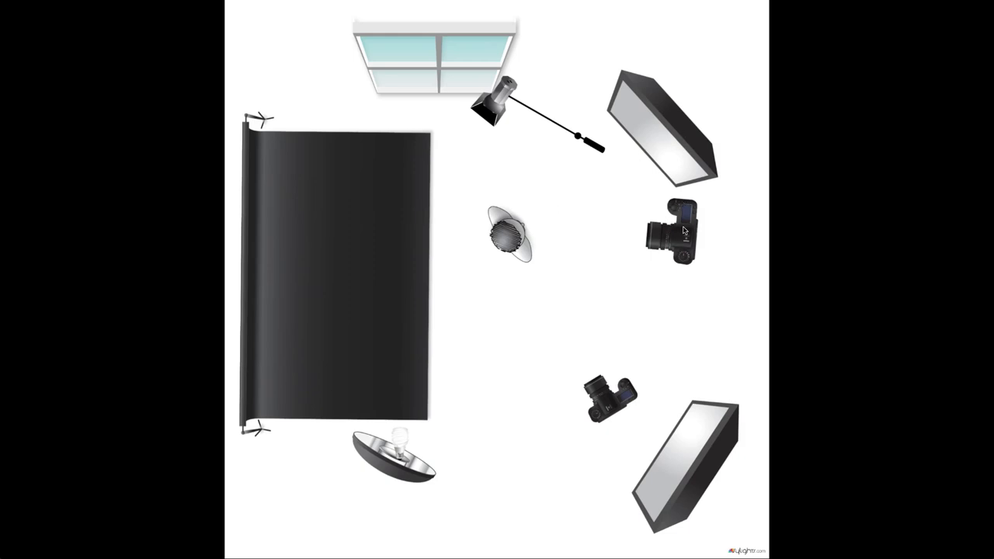
mouse_move(519, 232)
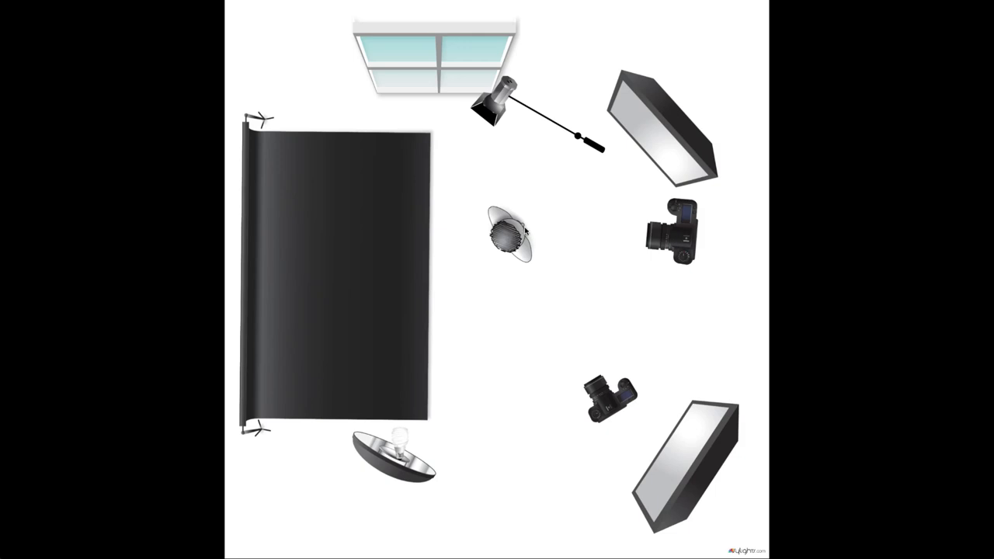
mouse_move(664, 142)
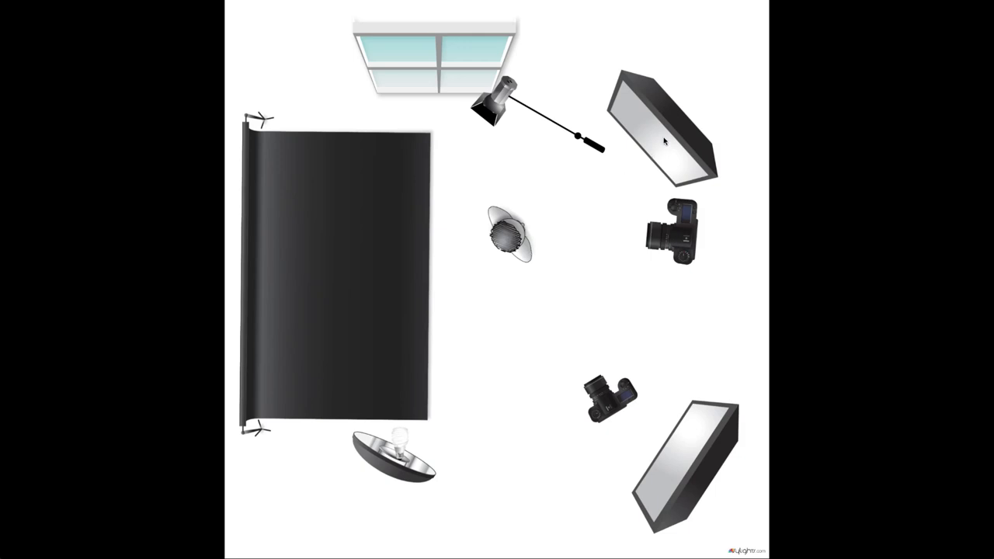
mouse_move(693, 197)
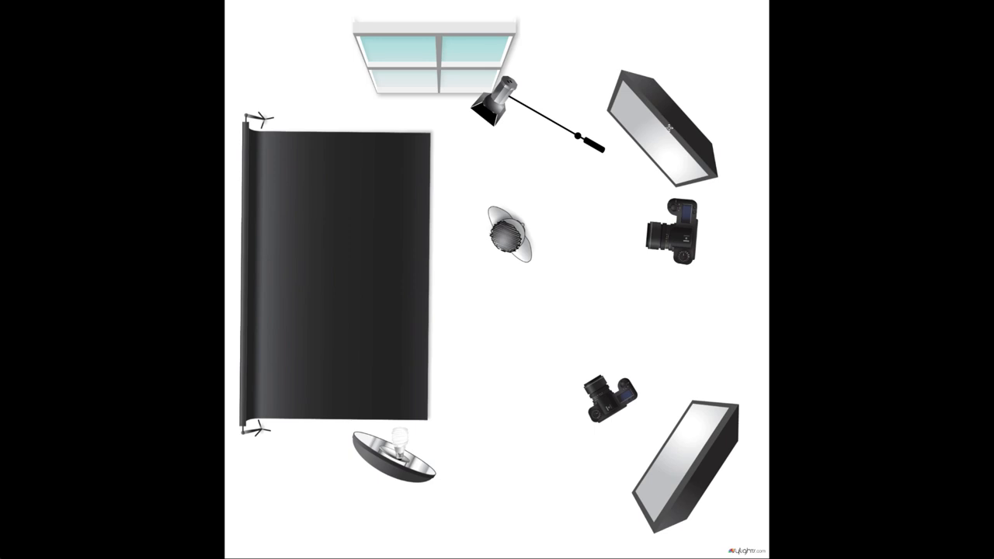
mouse_move(656, 239)
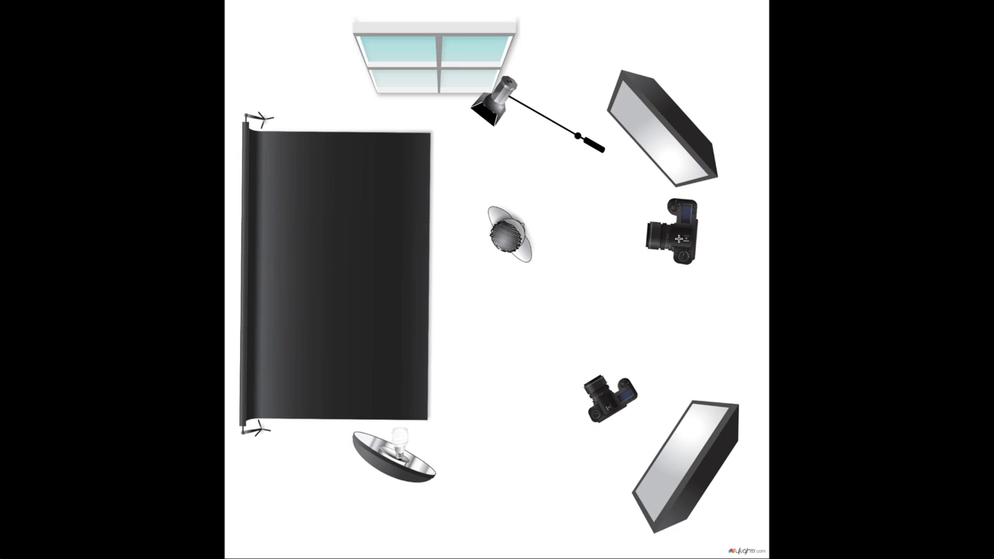
mouse_move(643, 230)
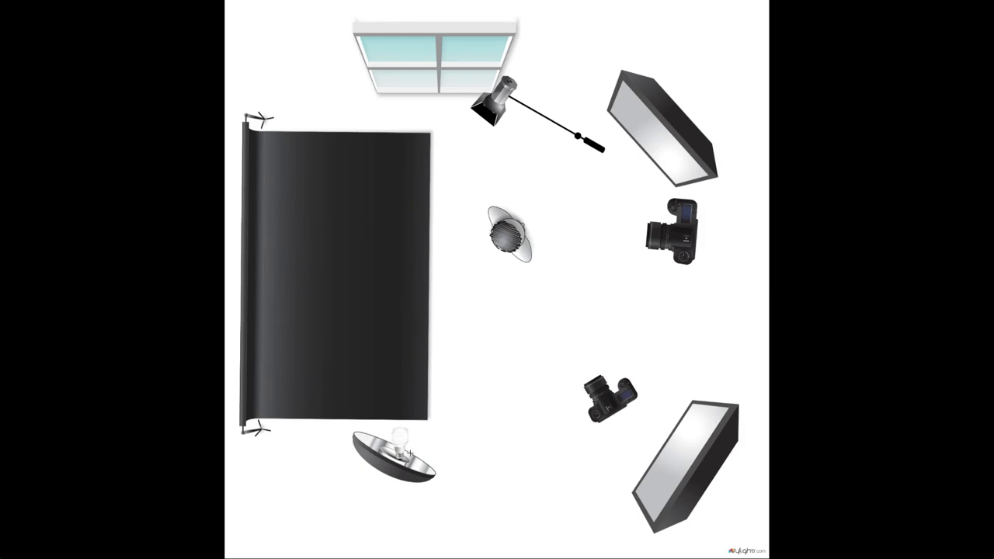
mouse_move(408, 463)
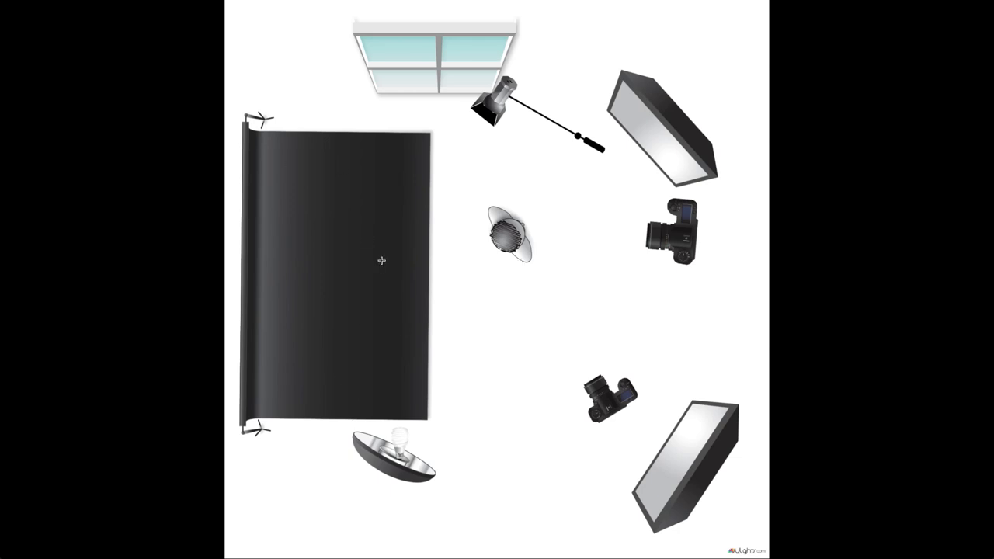
mouse_move(288, 218)
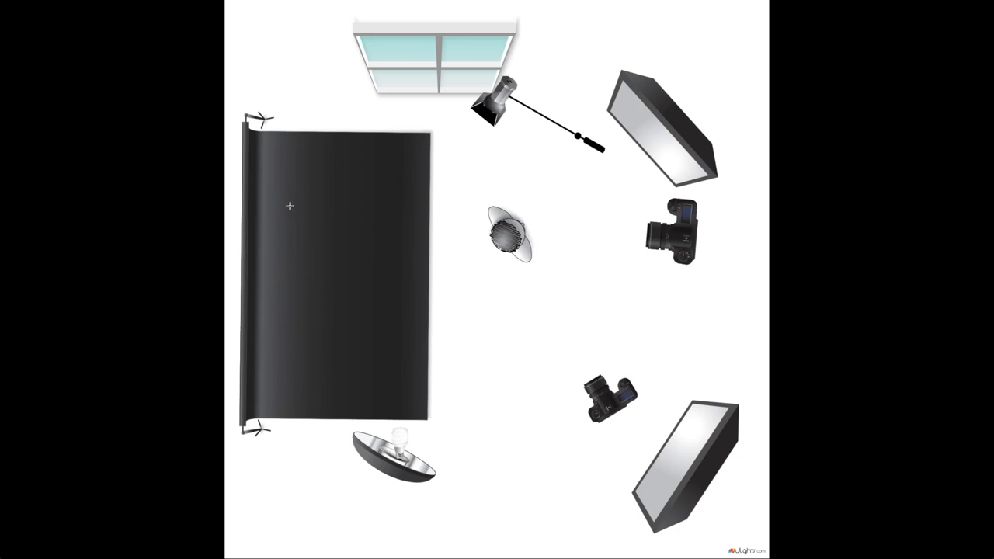
mouse_move(262, 241)
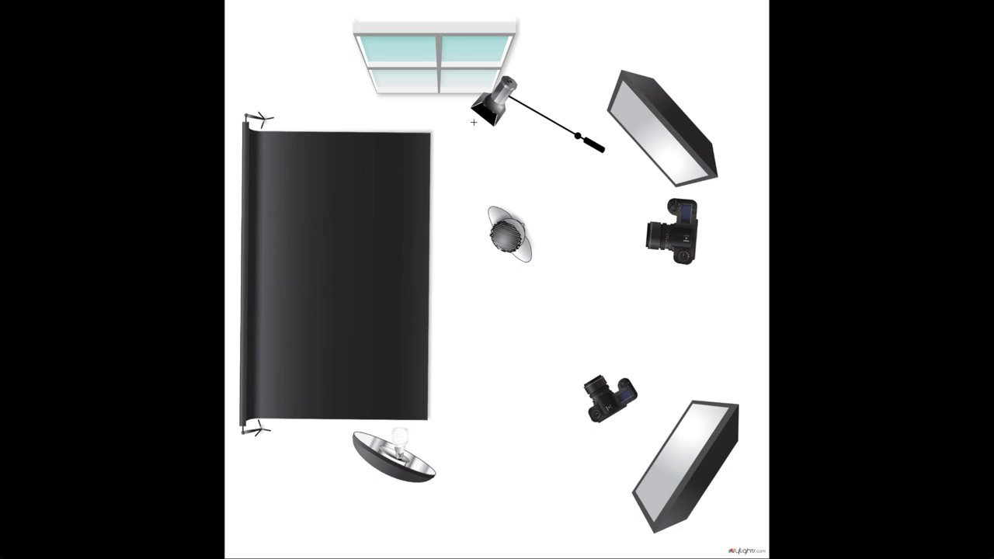
mouse_move(409, 44)
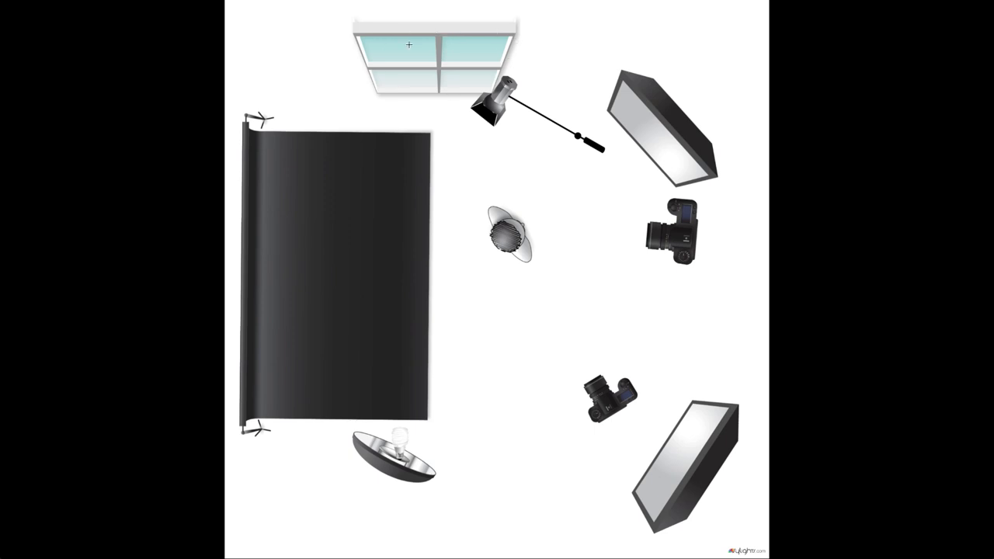